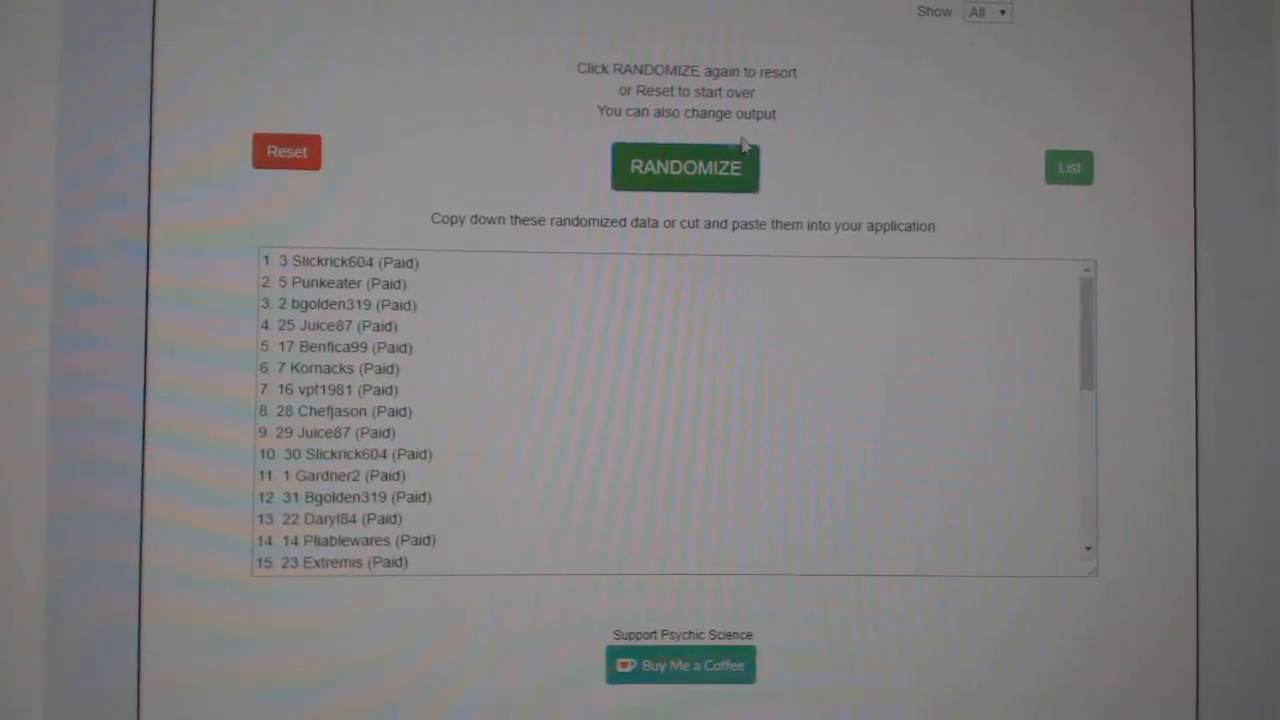
Step: Shuffle the 31 participant names twice with the randomizer's RANDOMIZE button
{"action": "left_click", "coordinate": [685, 167]}
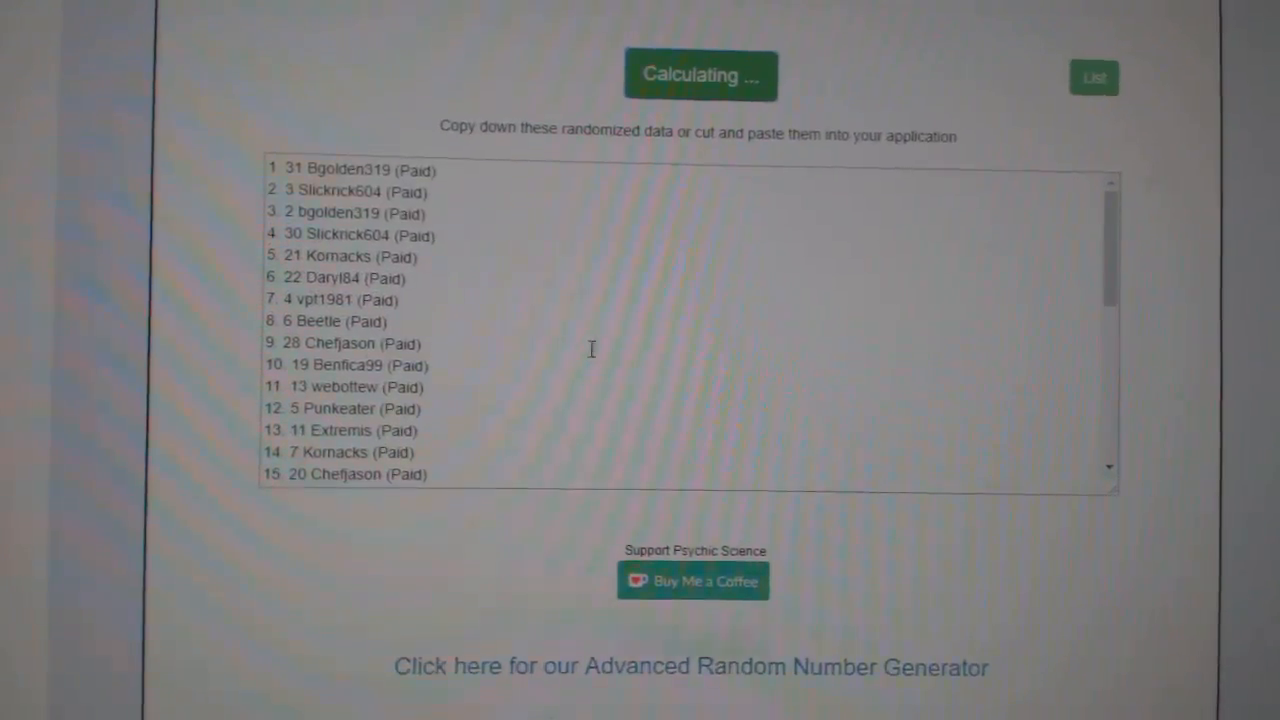
{"action": "left_click", "coordinate": [700, 75]}
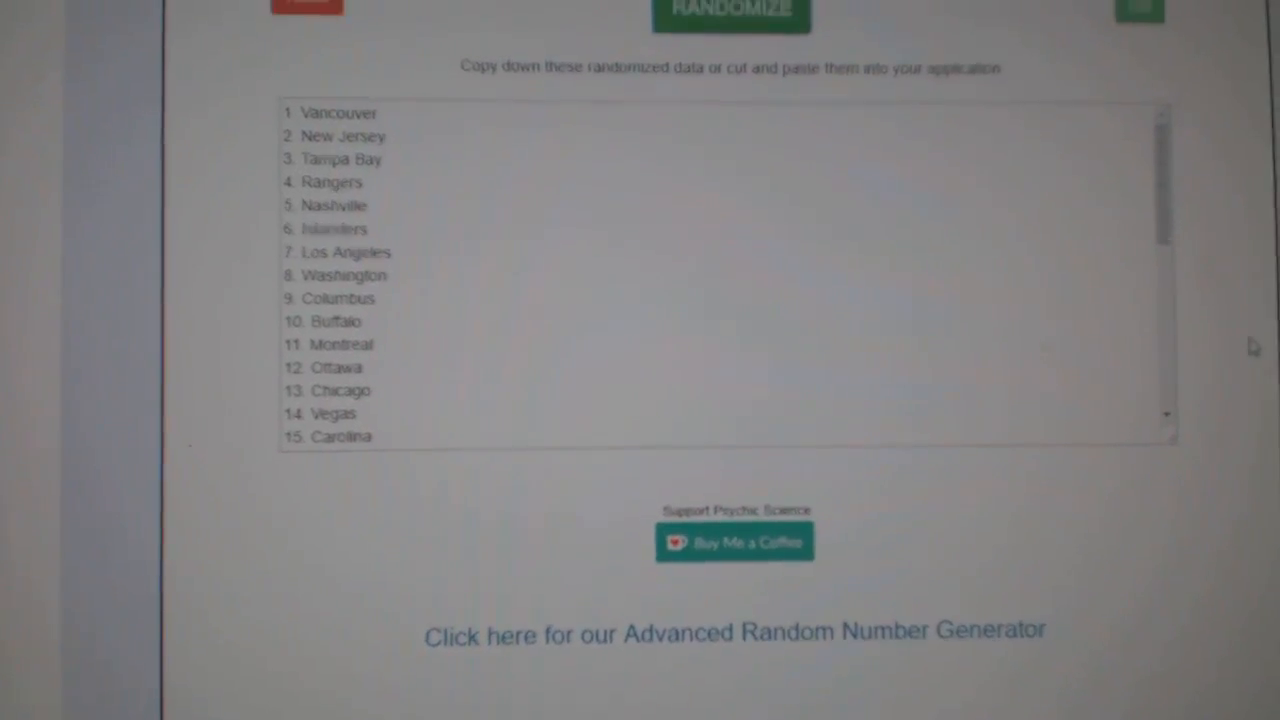
Step: Randomize the team names list twice for a fresh random order
{"action": "left_click", "coordinate": [731, 15]}
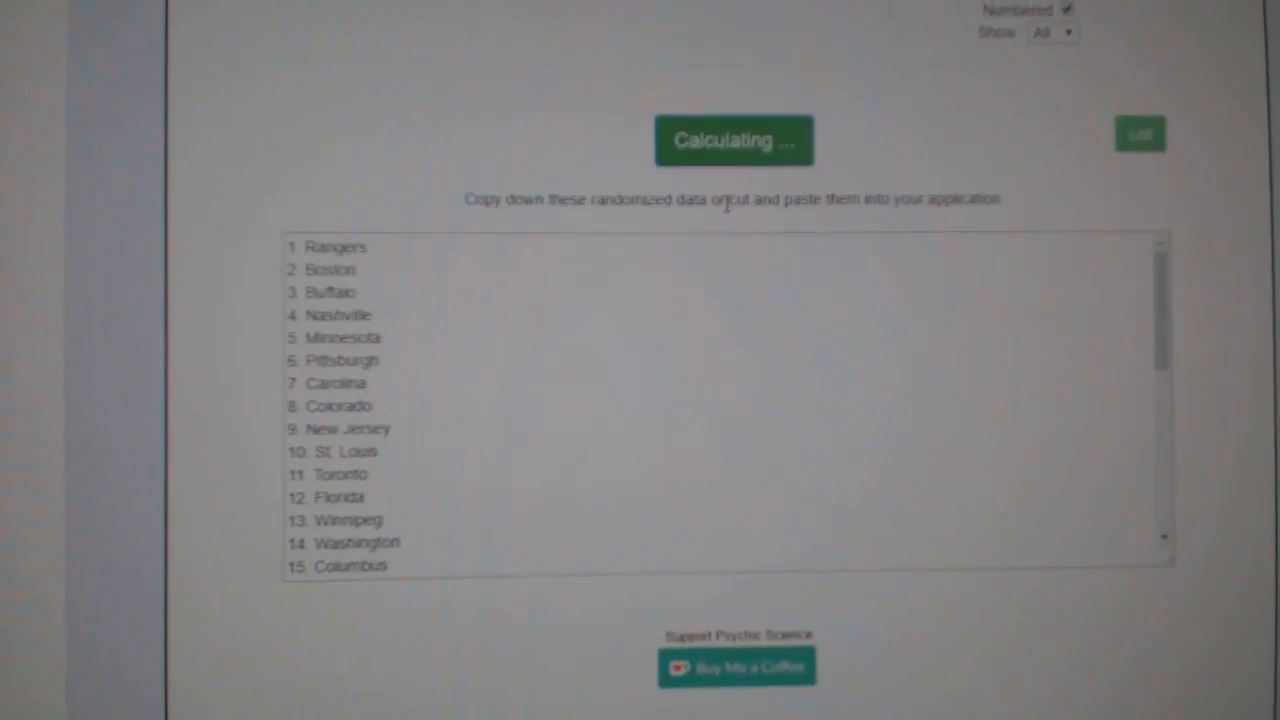
{"action": "left_click", "coordinate": [734, 139]}
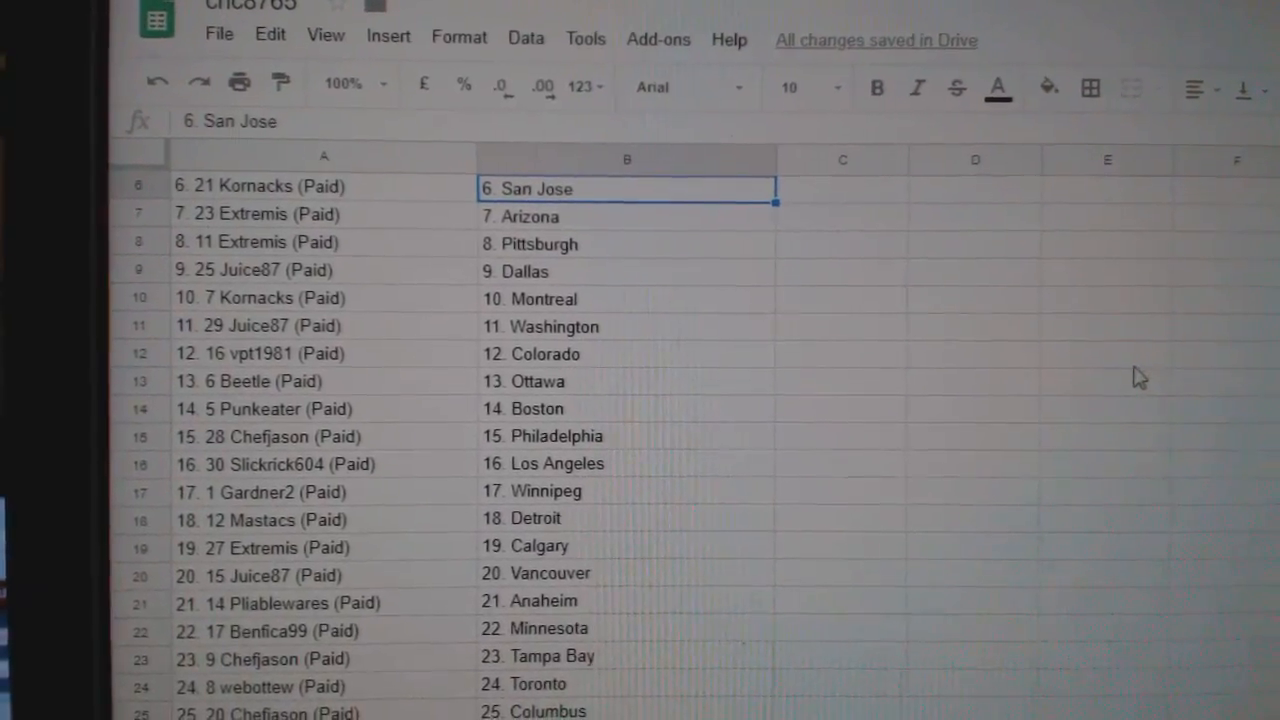
Step: Scroll through the pasted participant–team pairings and select the row 25 participant entry
{"action": "scroll", "scroll_direction": "down", "scroll_amount": 3}
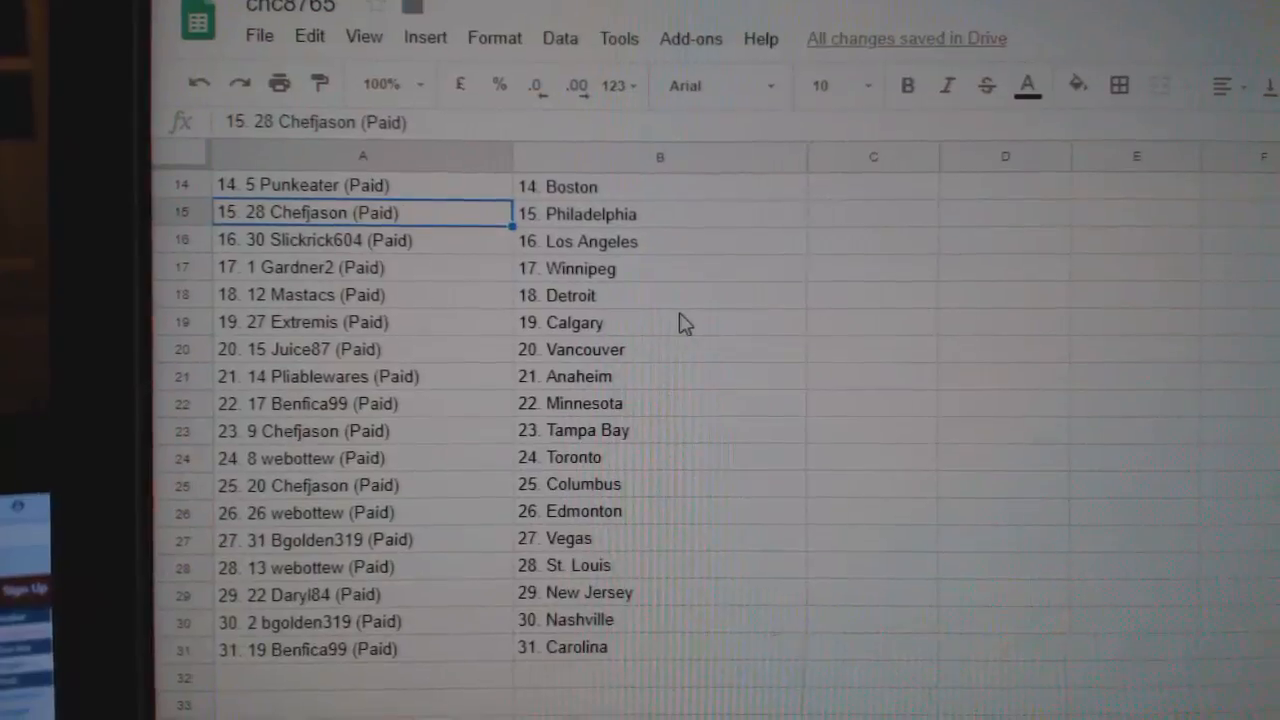
{"action": "scroll", "scroll_direction": "down", "scroll_amount": 3}
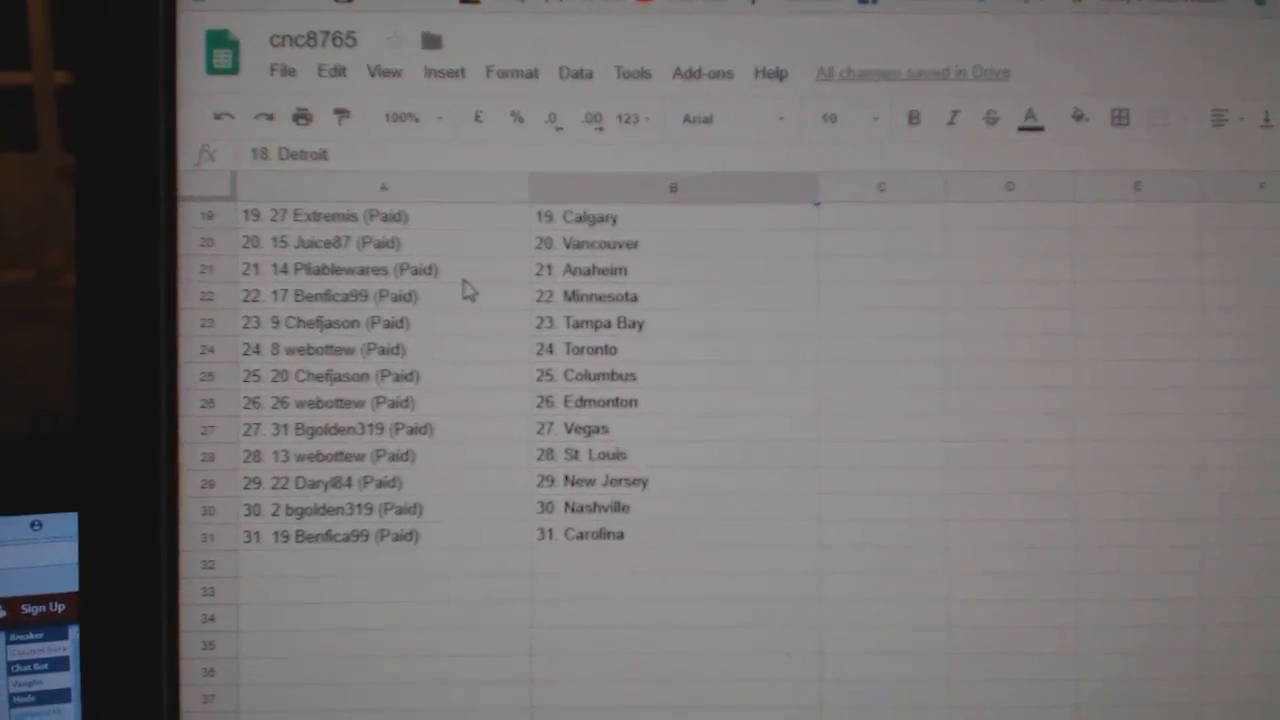
{"action": "left_click", "coordinate": [350, 371]}
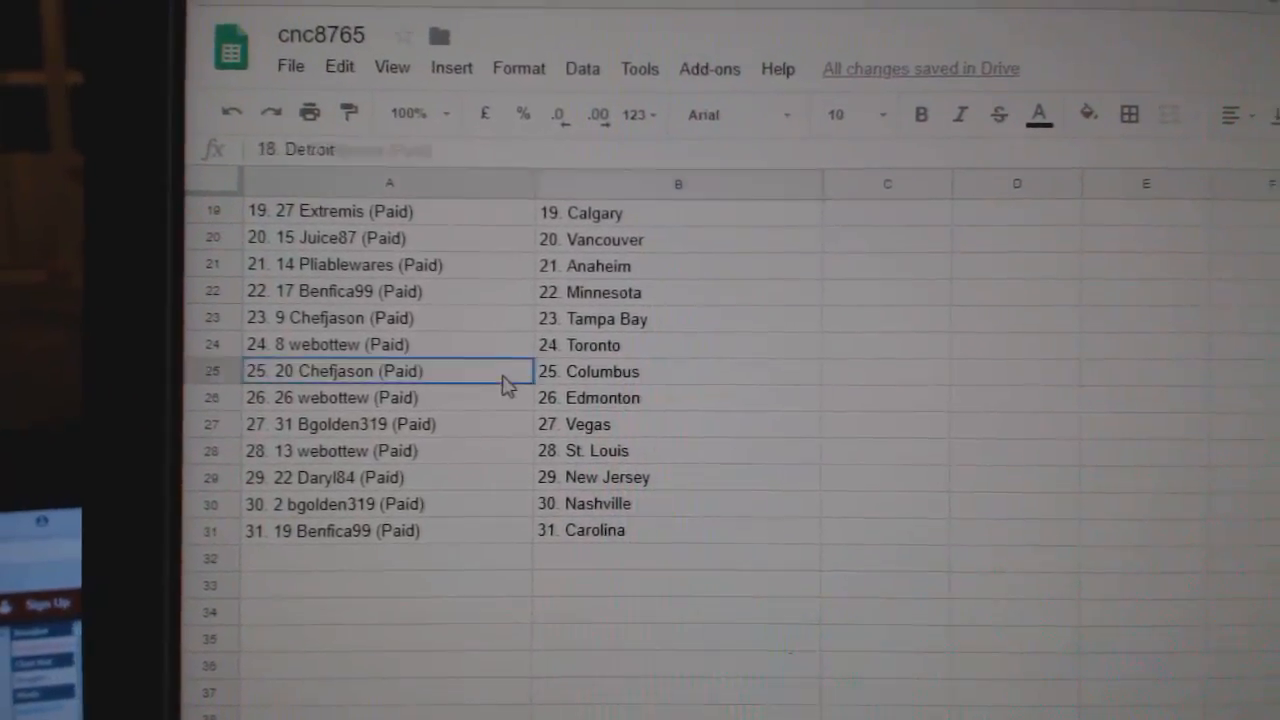